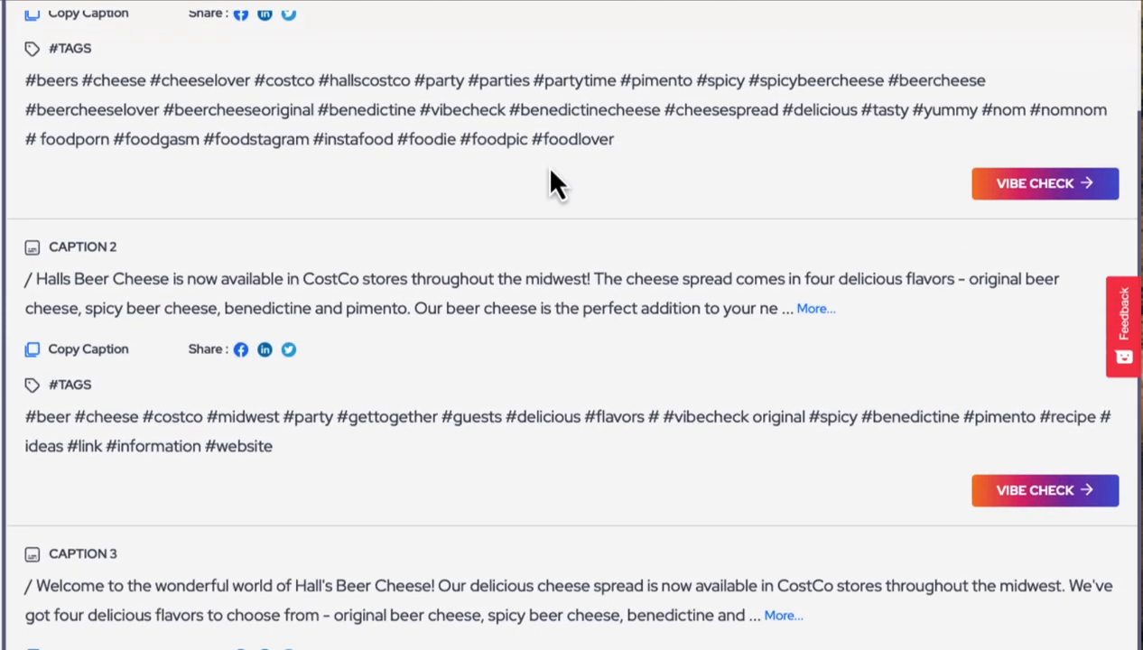
Set a link-for-more-info call to action, enthusiastic and humorous tone, 281–400 words, and generate captions
scroll("down", 3)
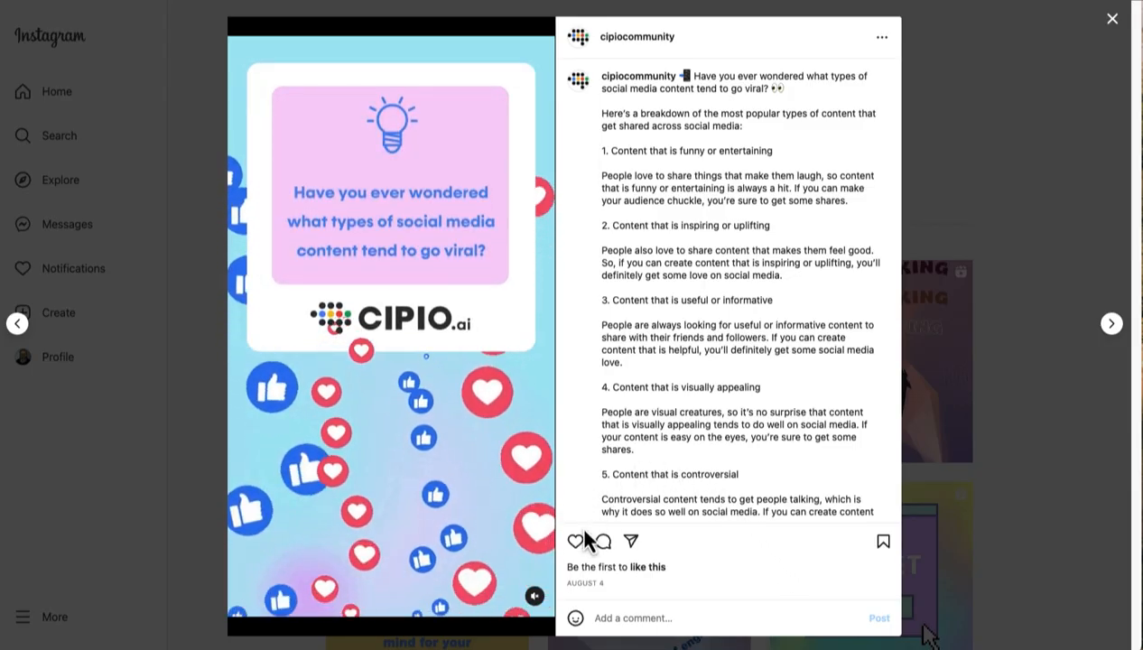
left_click(1112, 18)
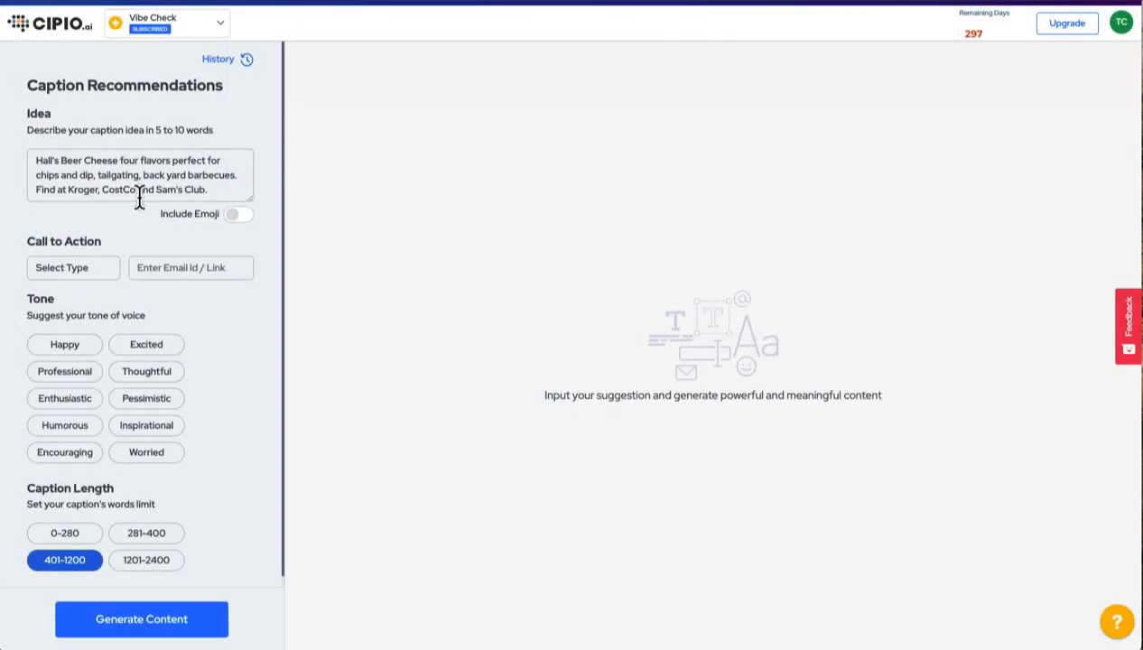
left_click(72, 268)
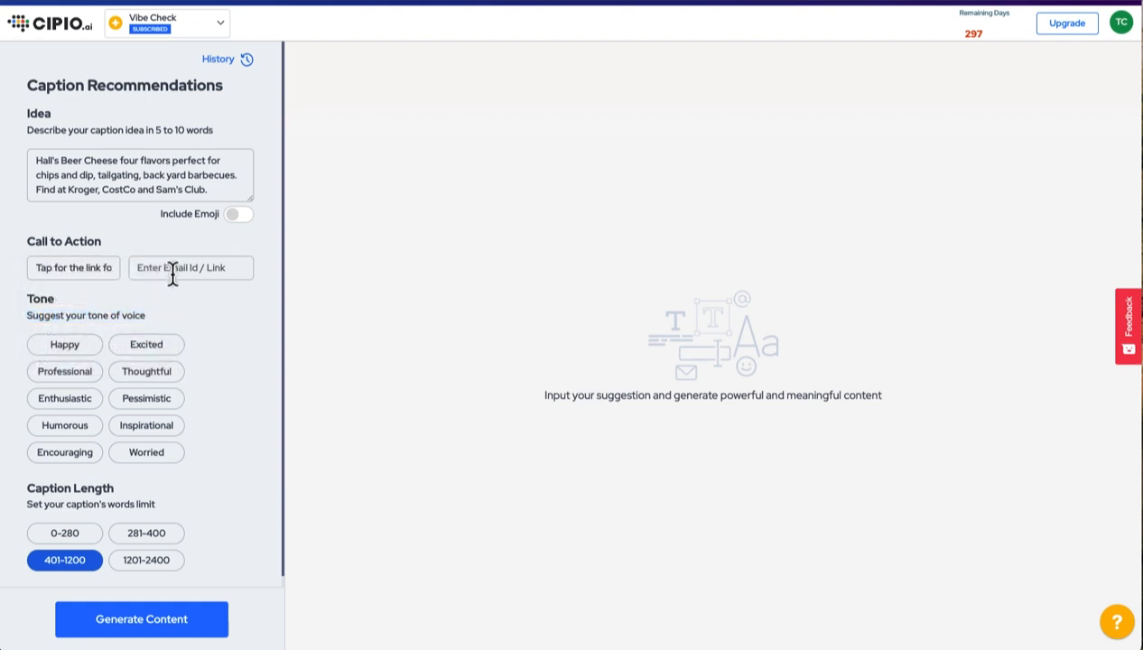
left_click(145, 343)
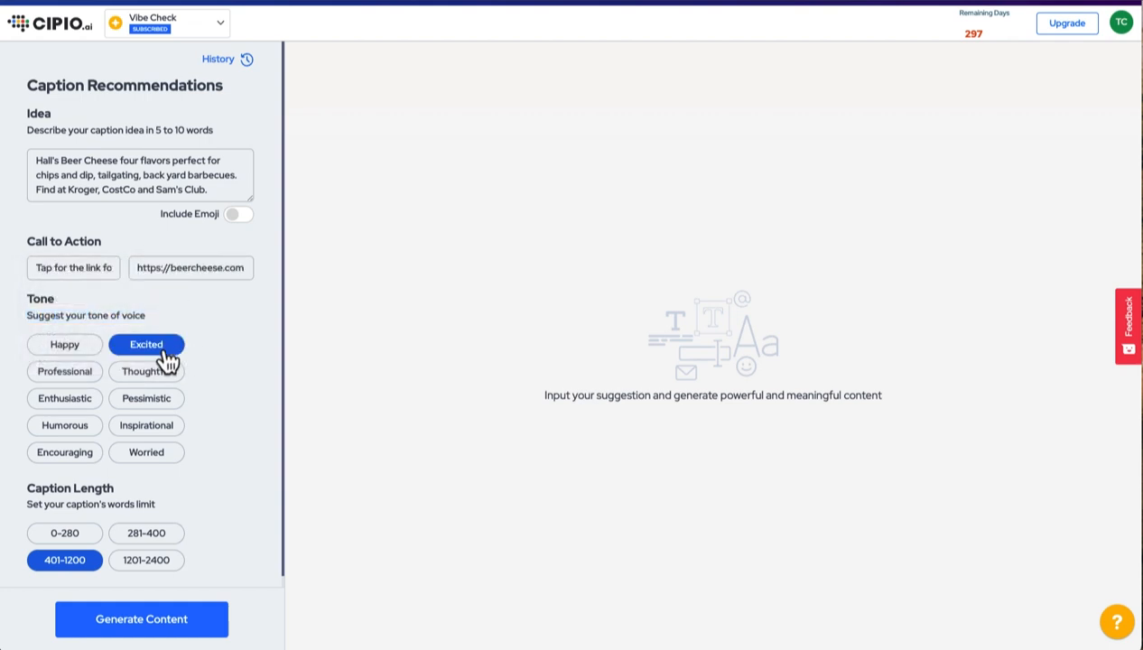
left_click(65, 426)
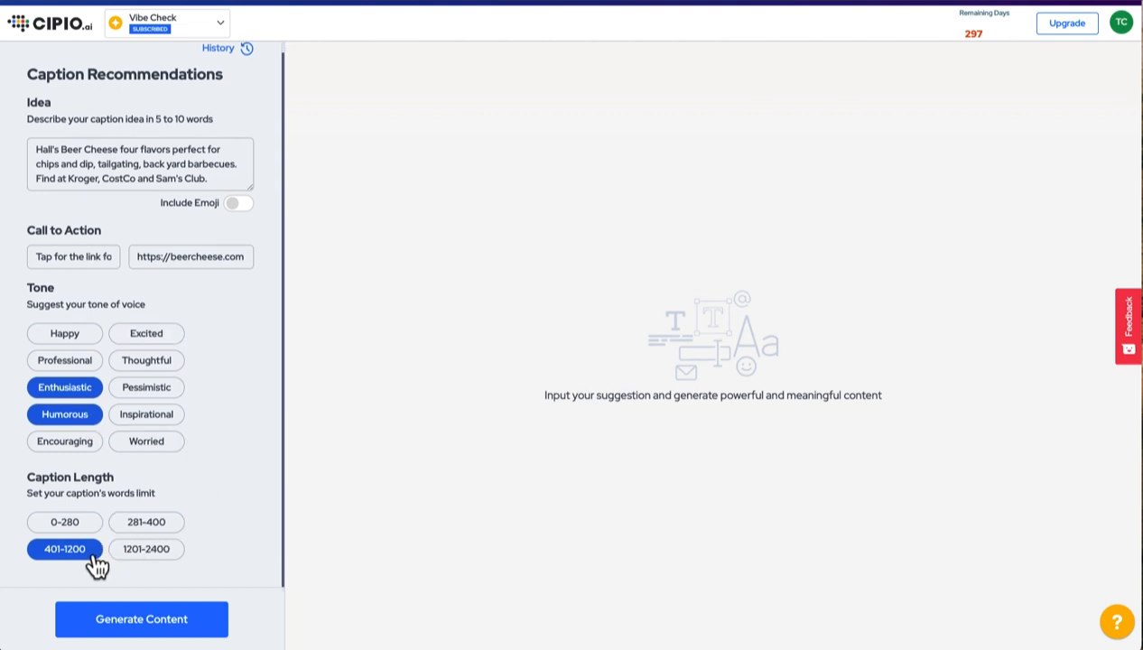
left_click(145, 521)
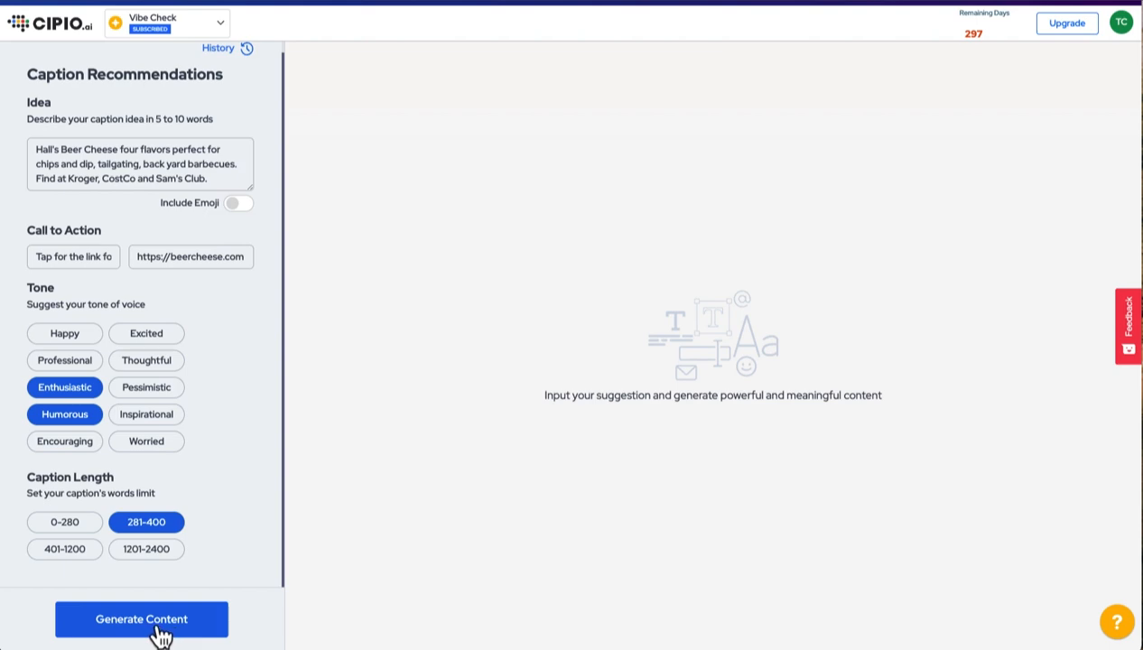
left_click(141, 619)
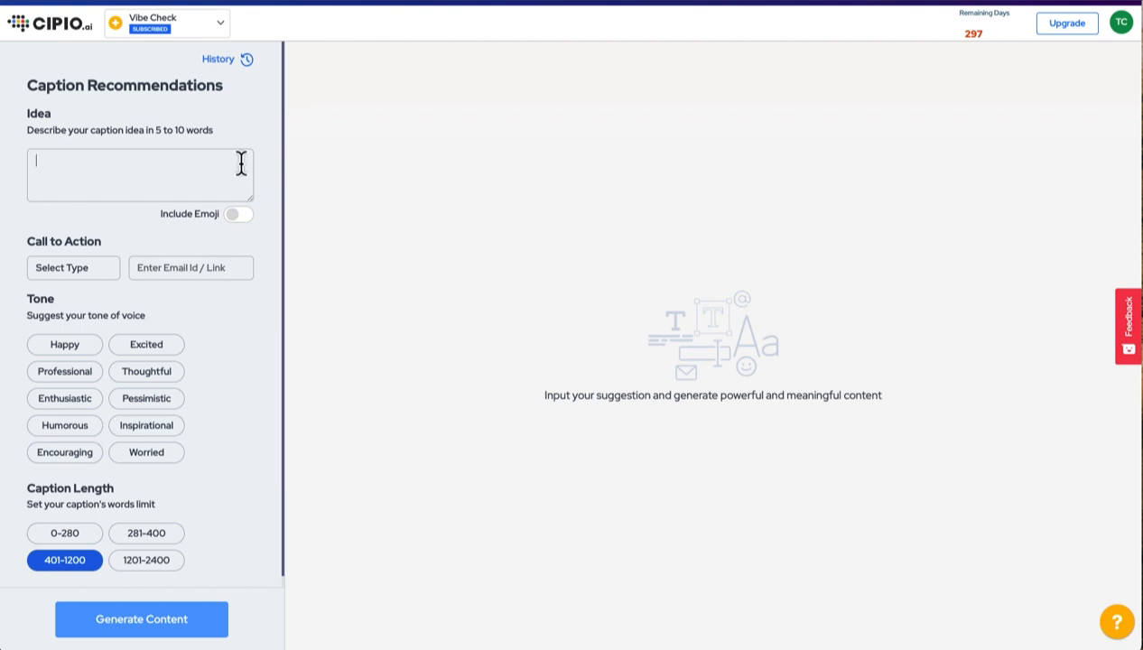
mouse_move(105, 183)
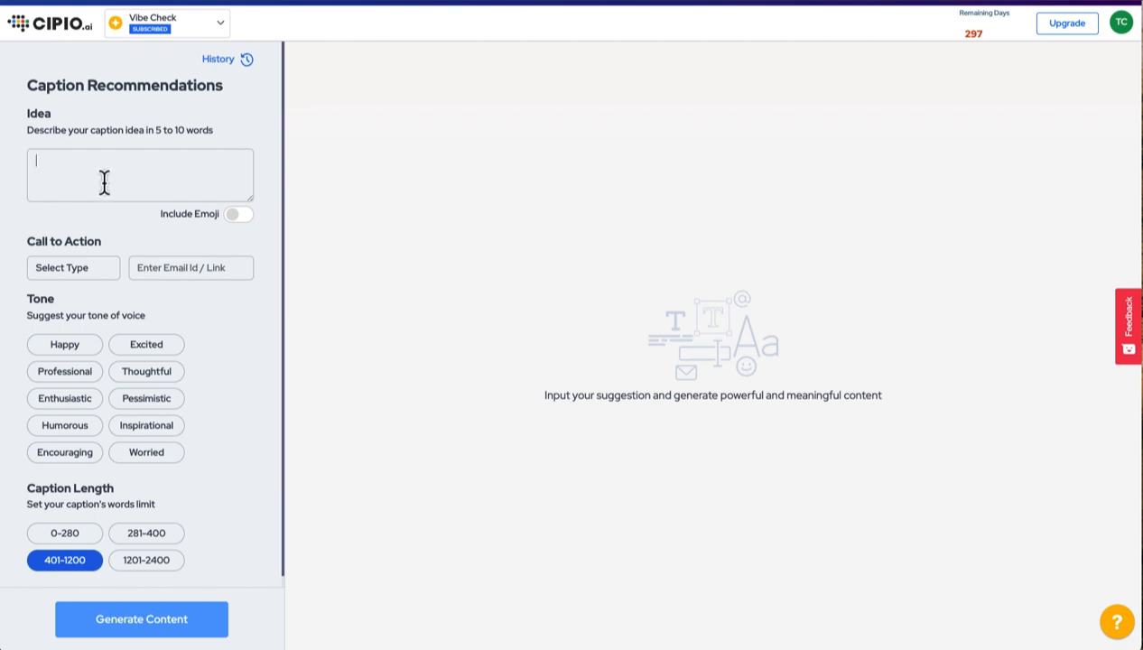
type("Hall's Beer Cheese four flavors perfect for chips and dip, tailgating, back yard barbecues. Find at Kroger, CostCo and Sam's Club.")
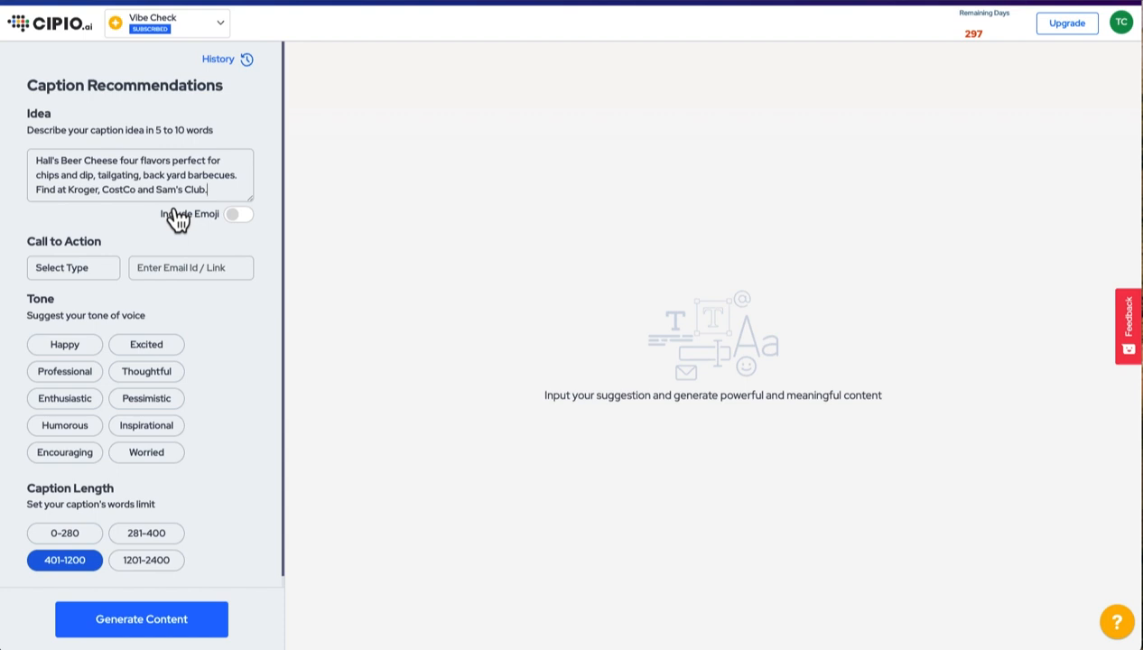
left_click(72, 267)
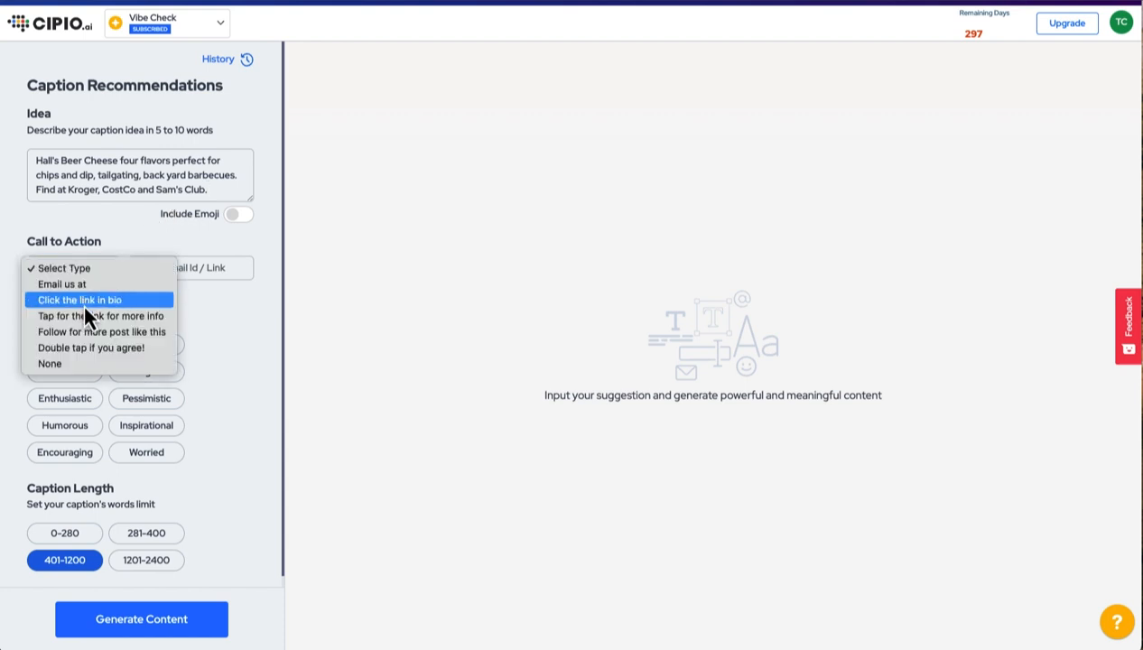
left_click(101, 314)
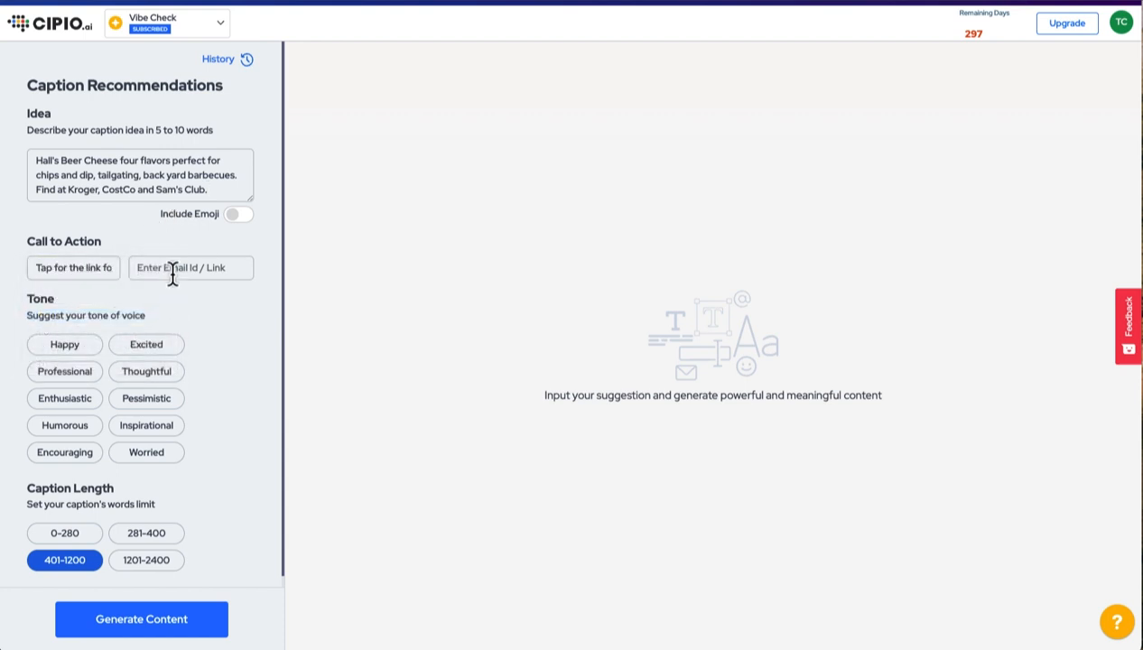
type("https://beercheese.com")
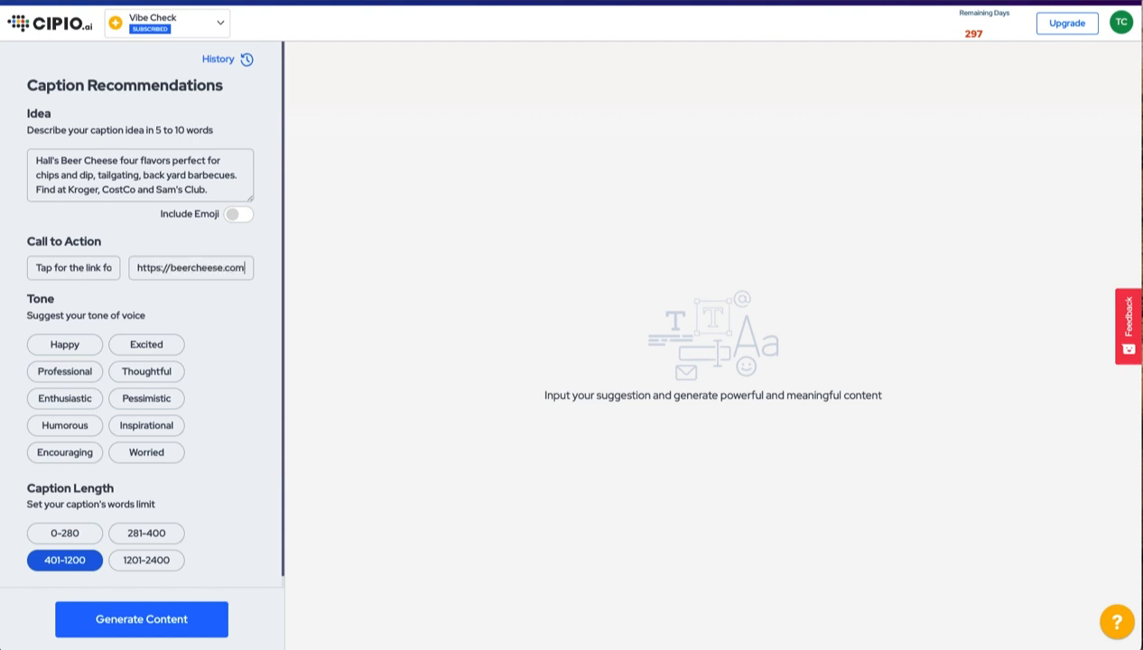
Choose enthusiastic and humorous tone, 281–400 words, and generate the caption suggestions
left_click(145, 343)
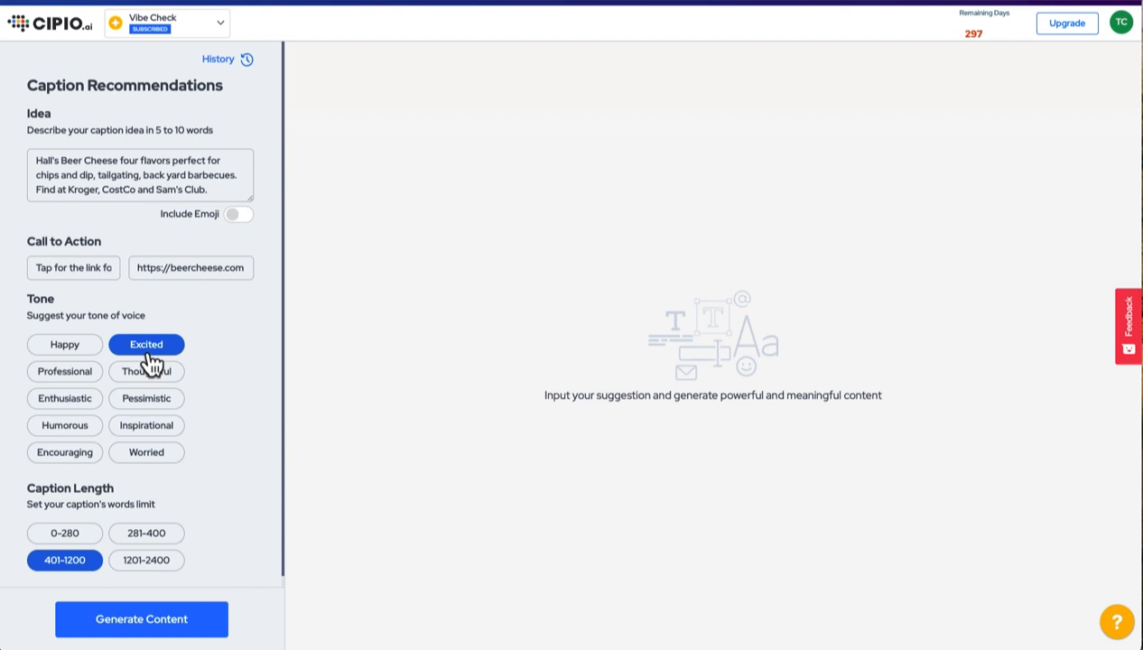
left_click(65, 426)
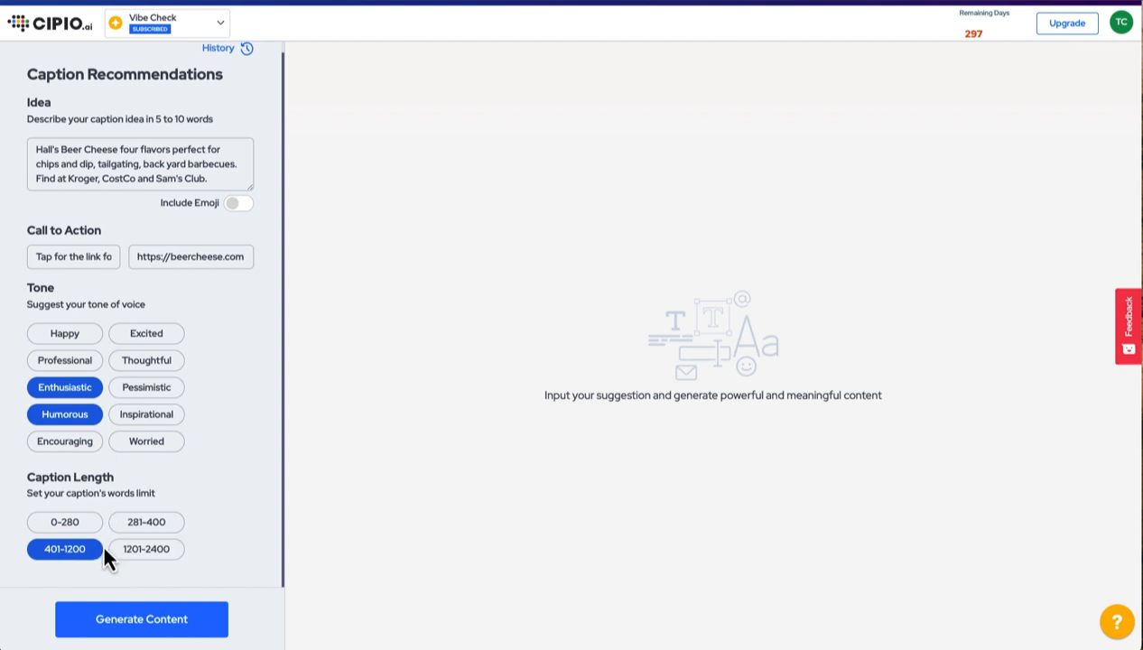
left_click(144, 522)
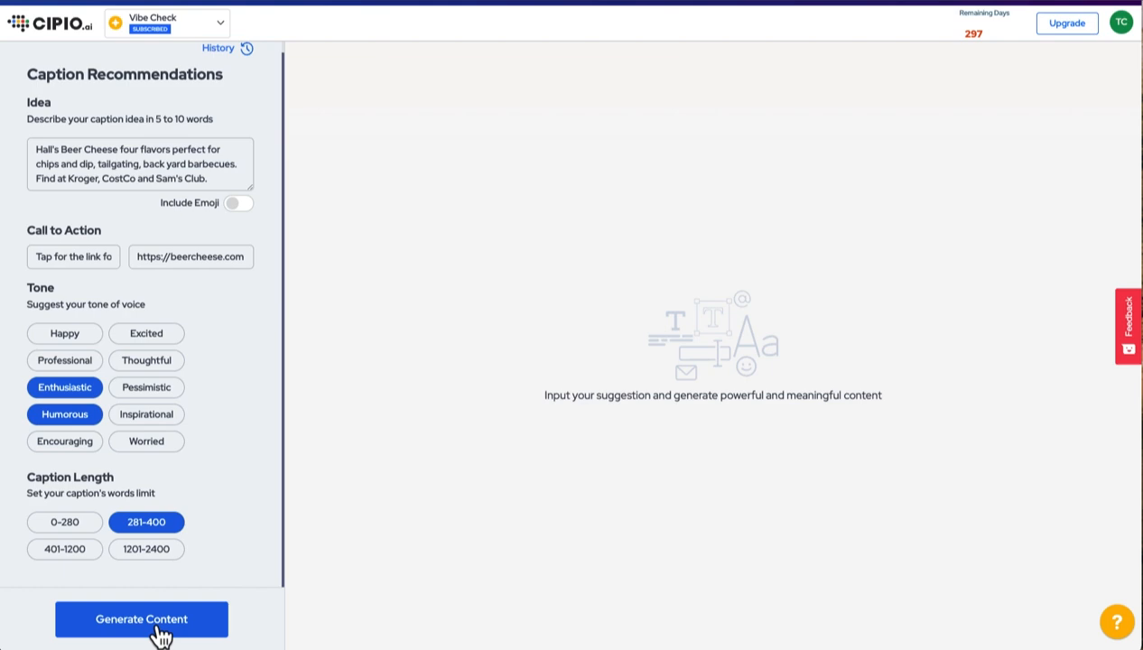
left_click(140, 618)
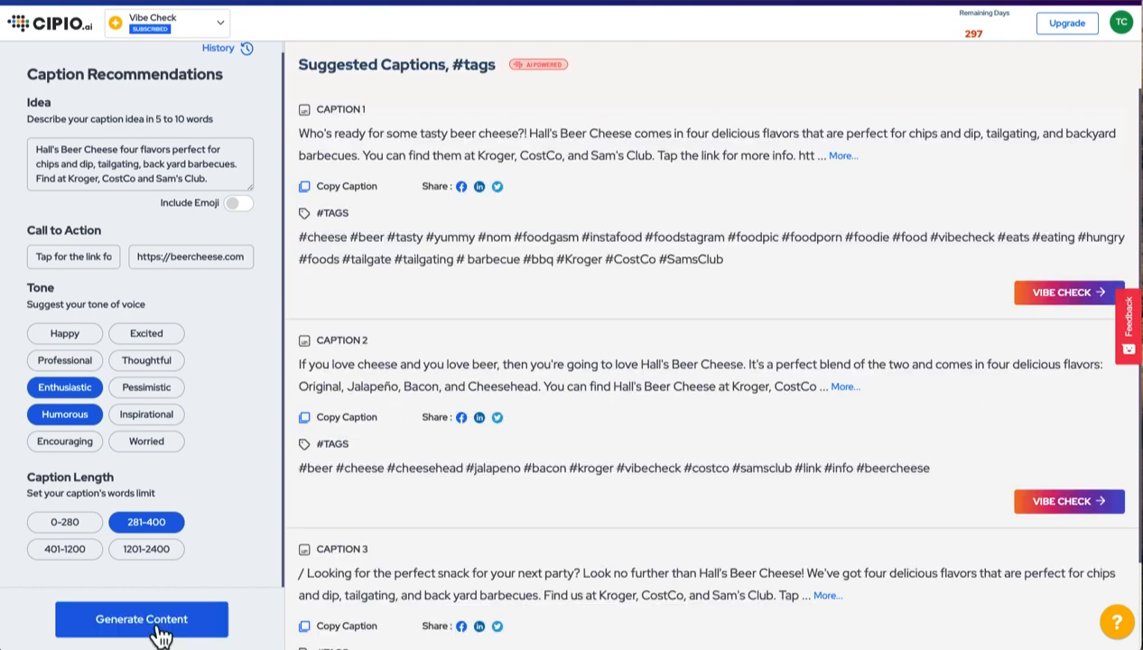
mouse_move(437, 179)
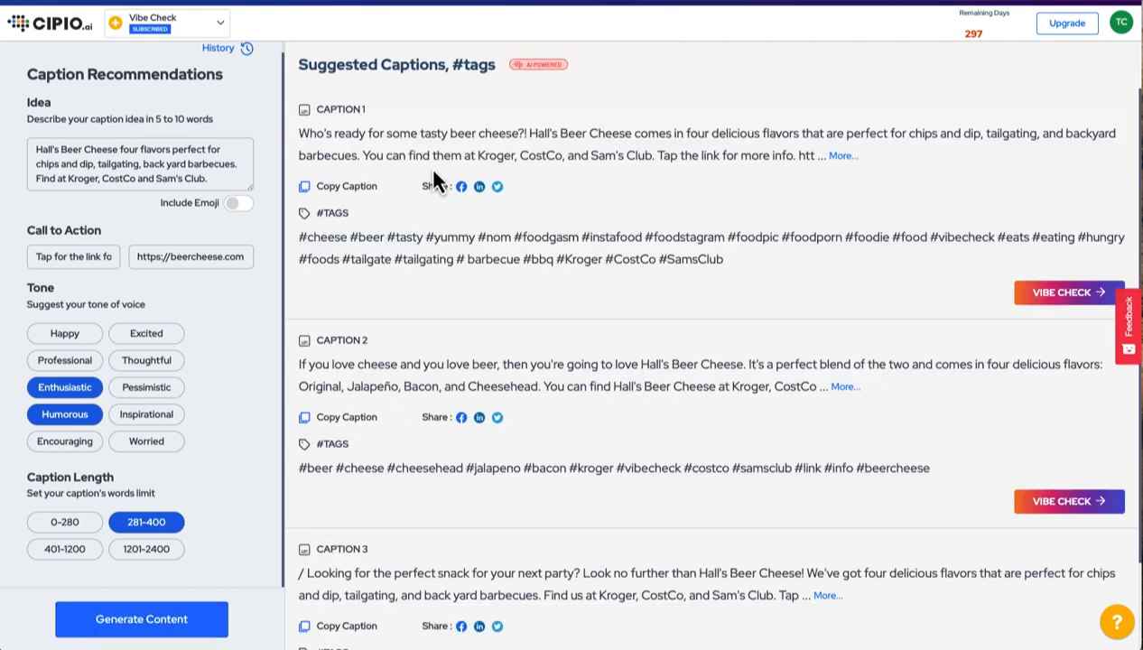
mouse_move(451, 281)
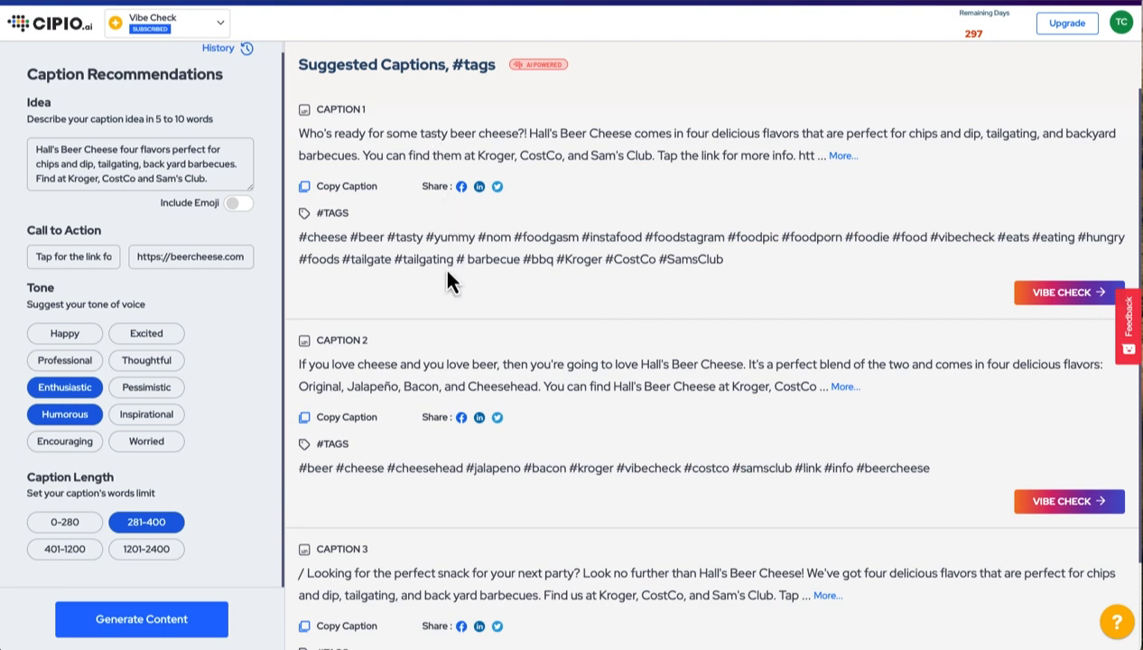
mouse_move(462, 479)
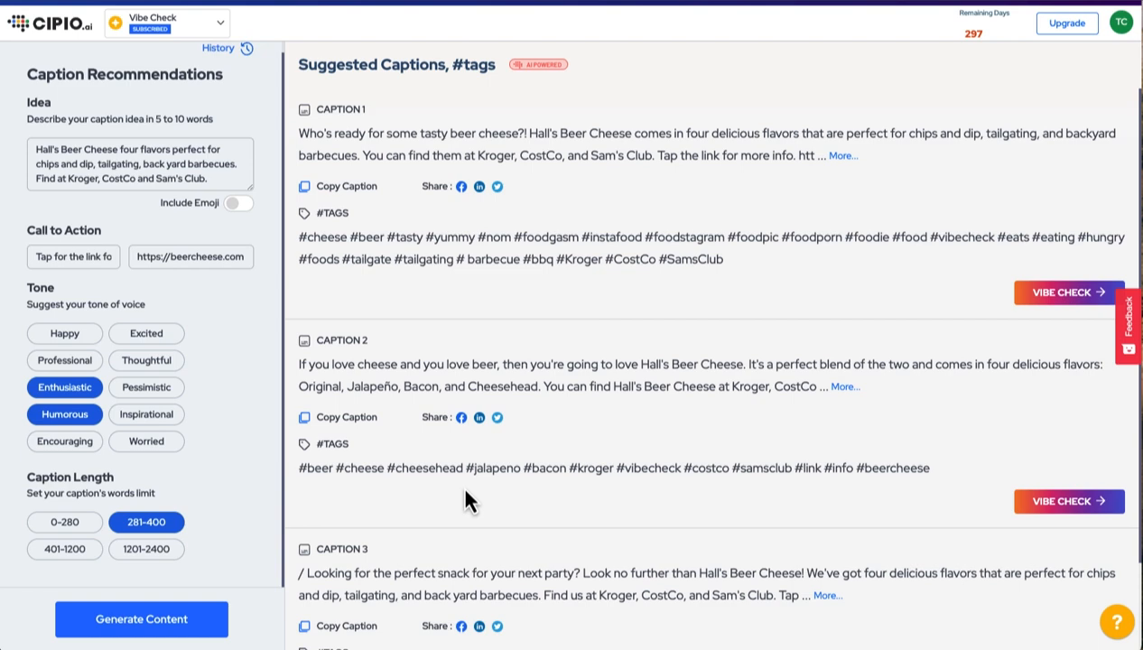
mouse_move(473, 424)
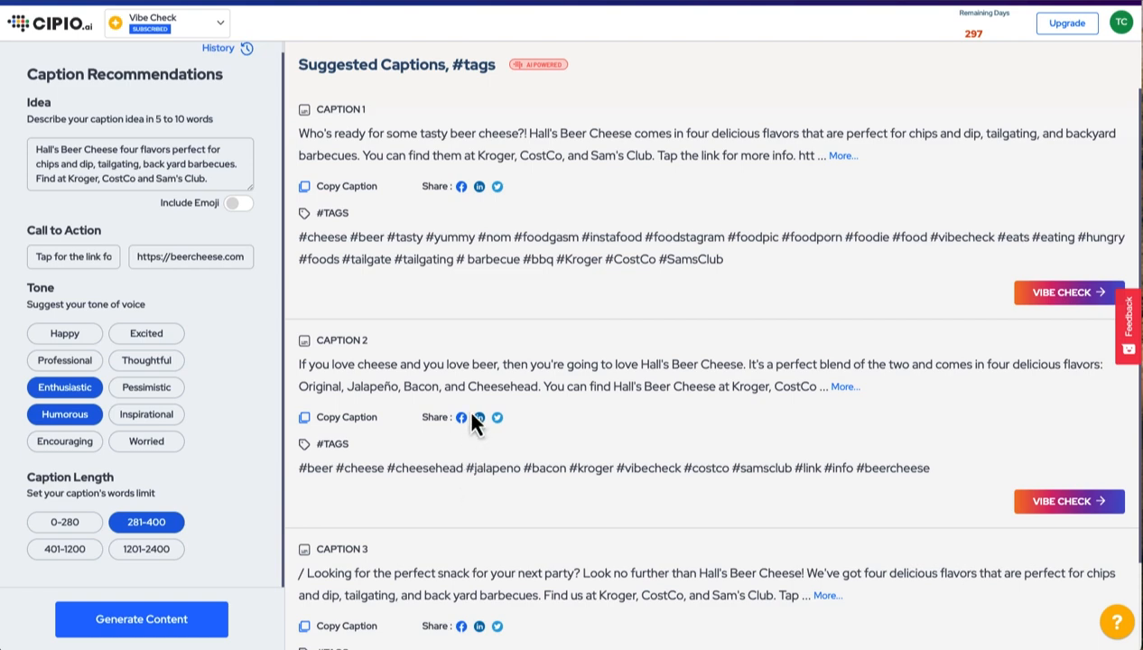
mouse_move(830, 246)
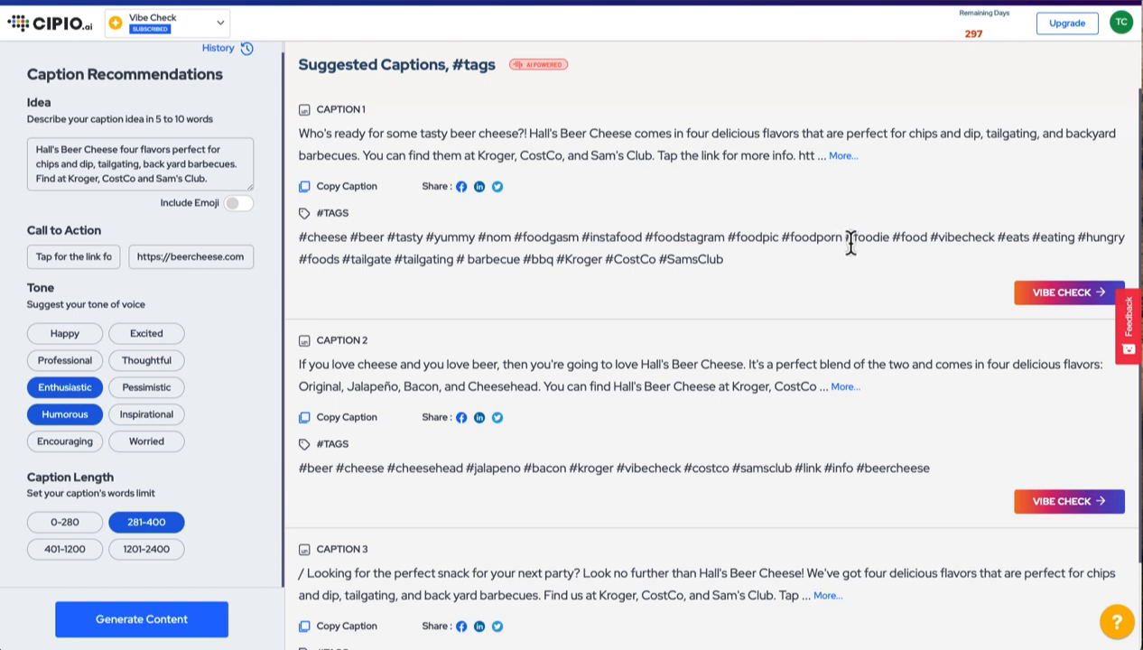
mouse_move(847, 246)
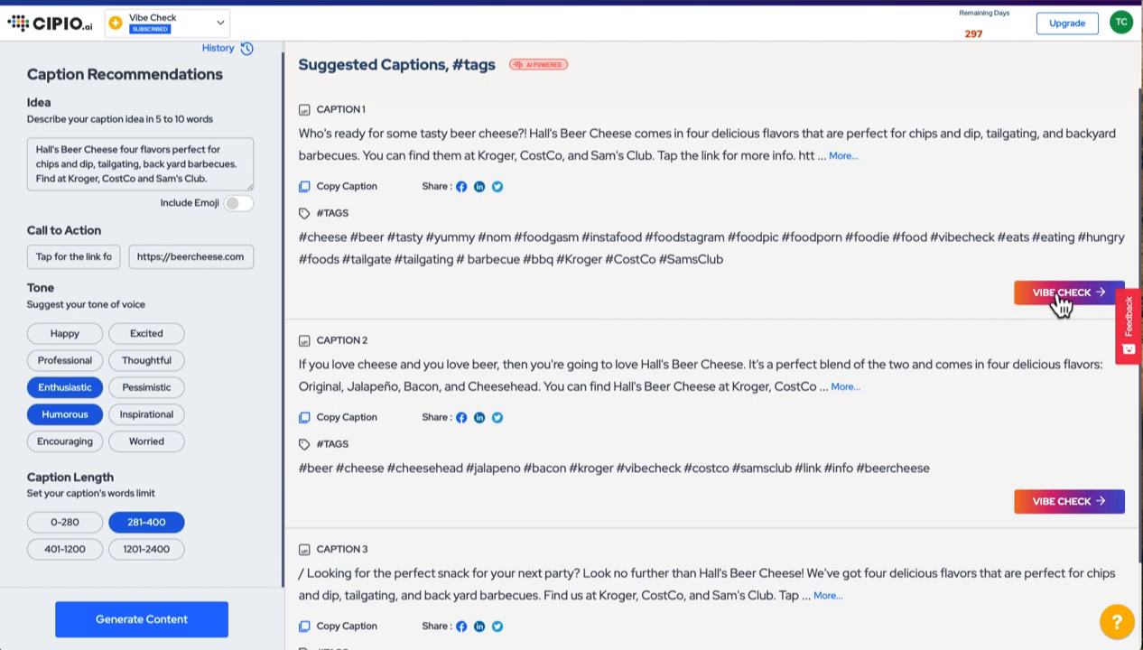
mouse_move(1062, 305)
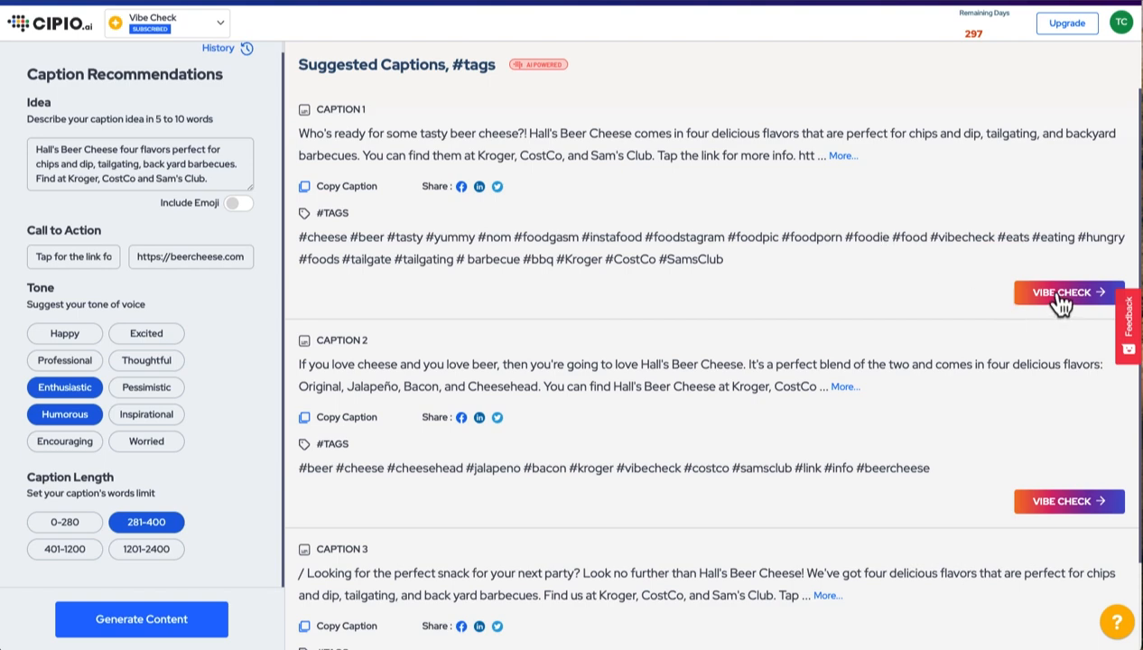
Run Vibe Check on Caption 1 simulating an account with 5000 followers
left_click(1069, 292)
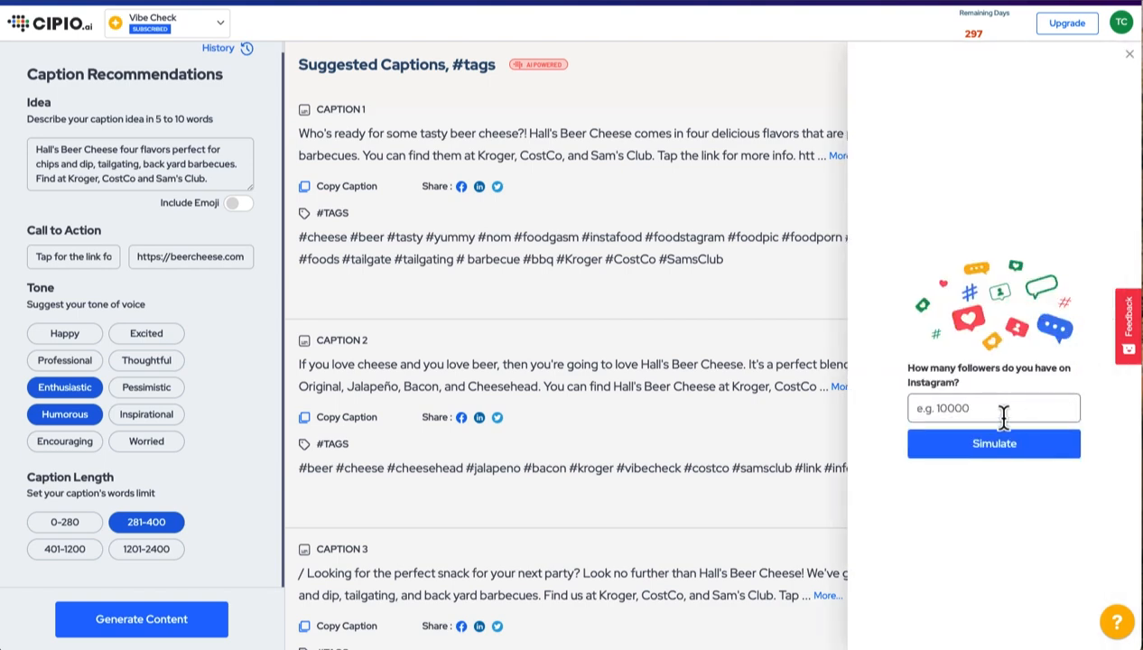
type("5000")
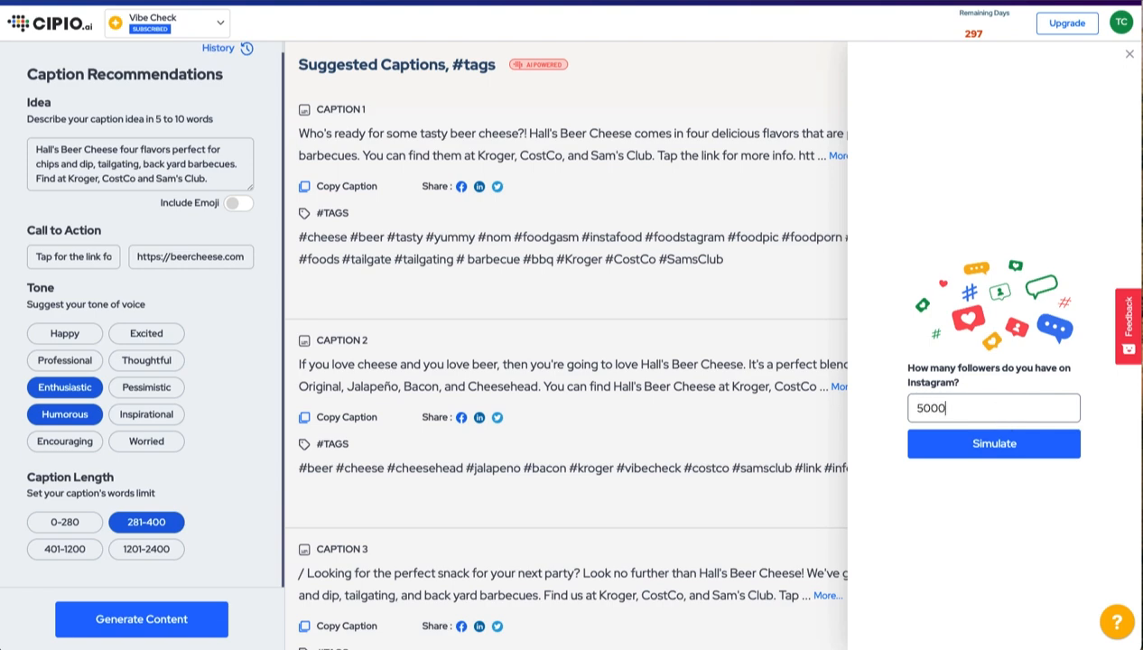
left_click(993, 445)
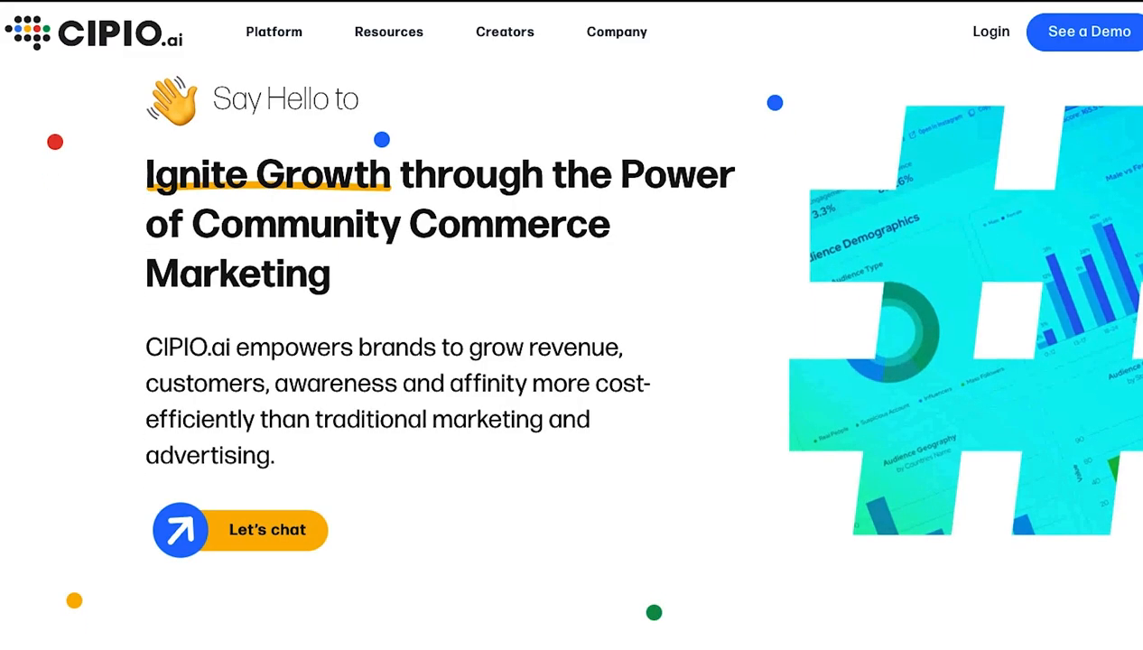
scroll("down", 3)
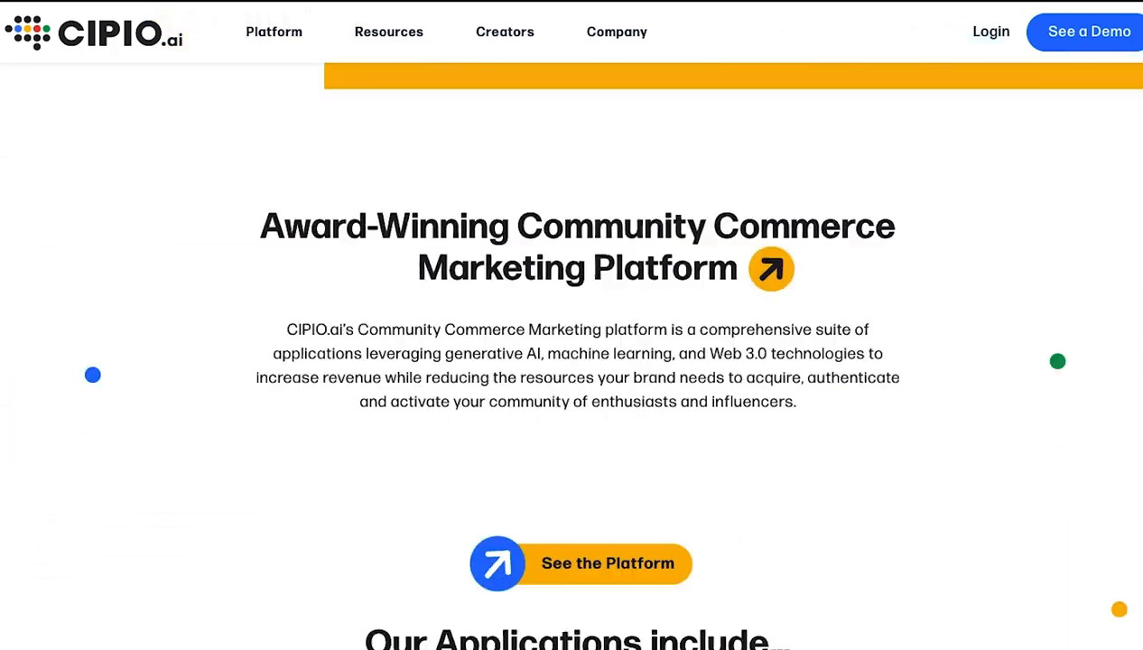
scroll("down", 3)
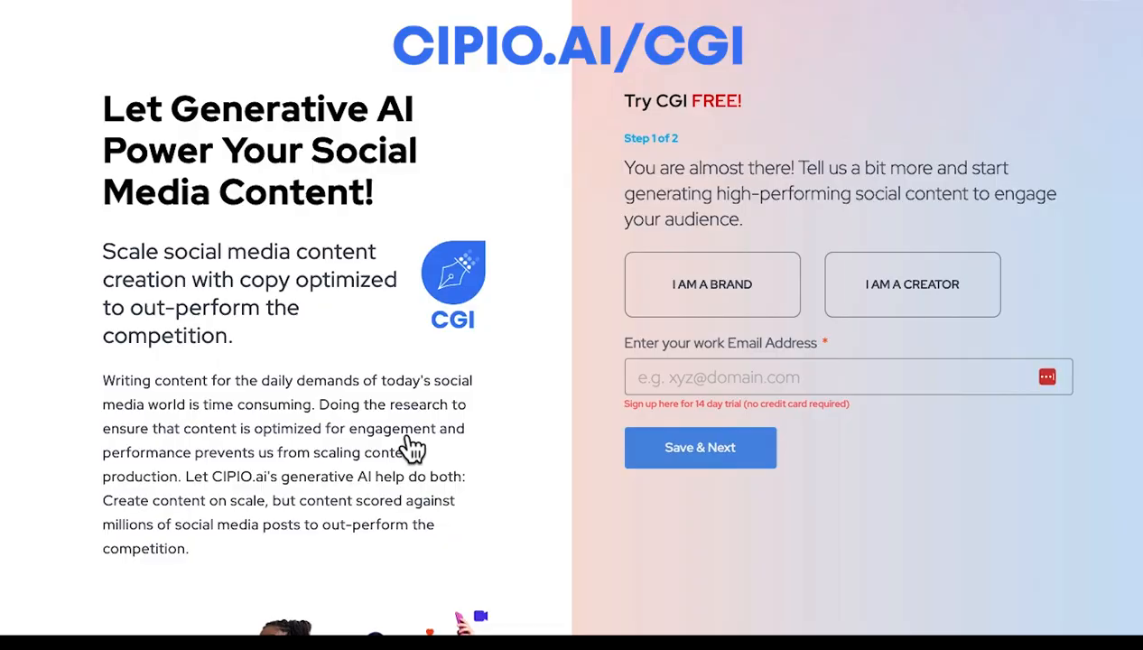
Sign up for the free trial as a brand and begin the work email 'hello@b'
left_click(713, 285)
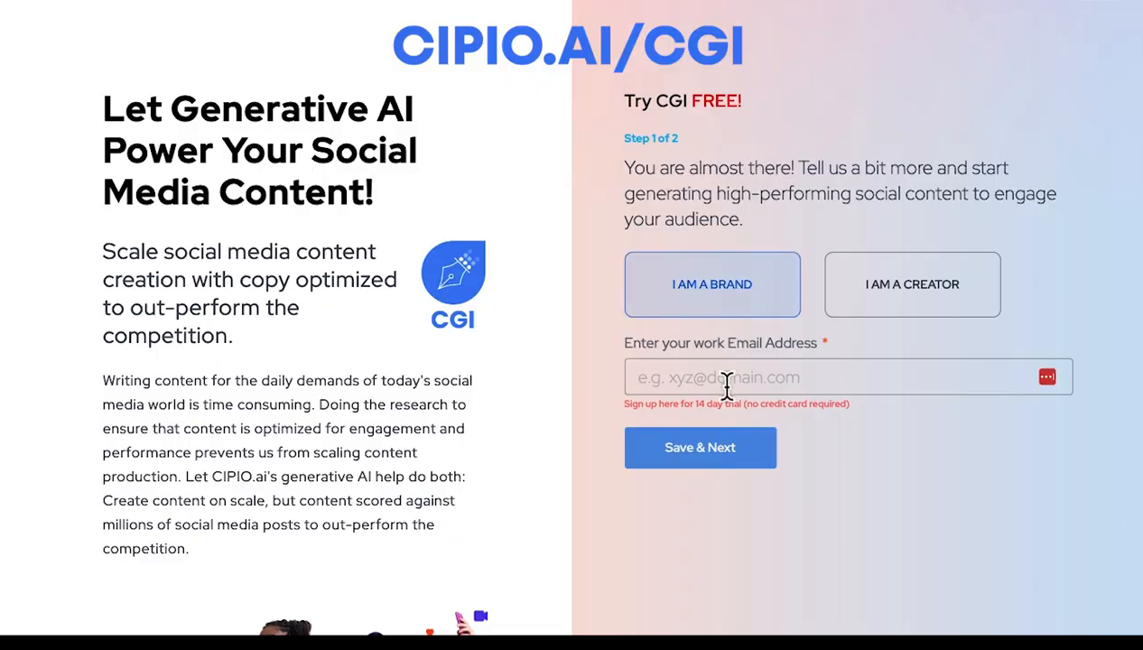
type("hello@b")
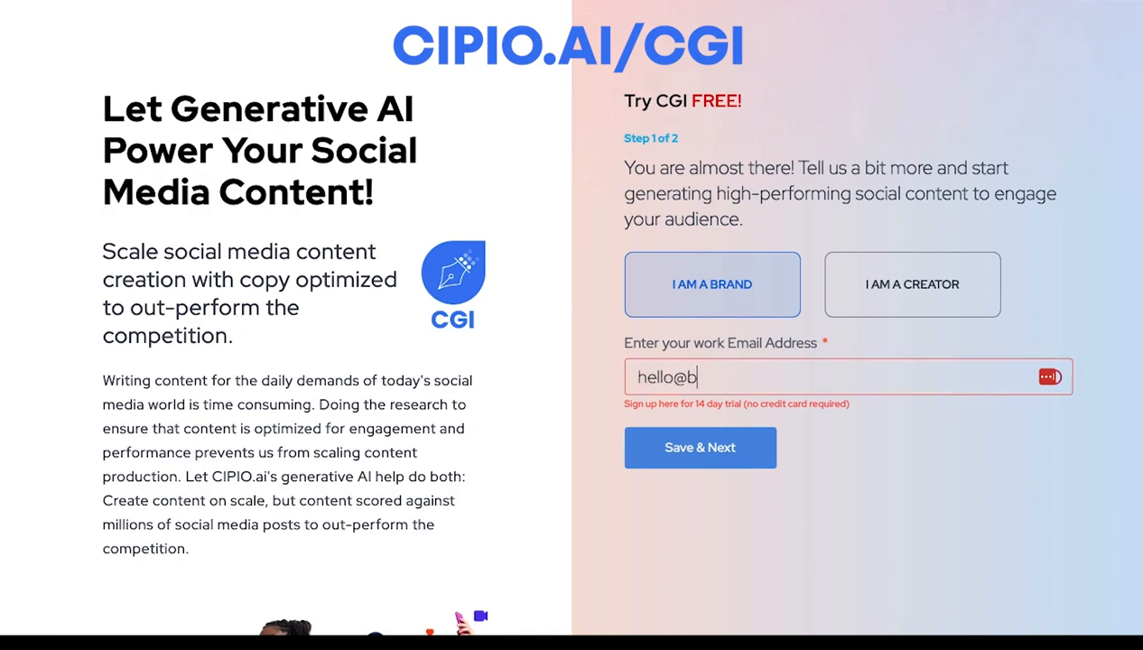